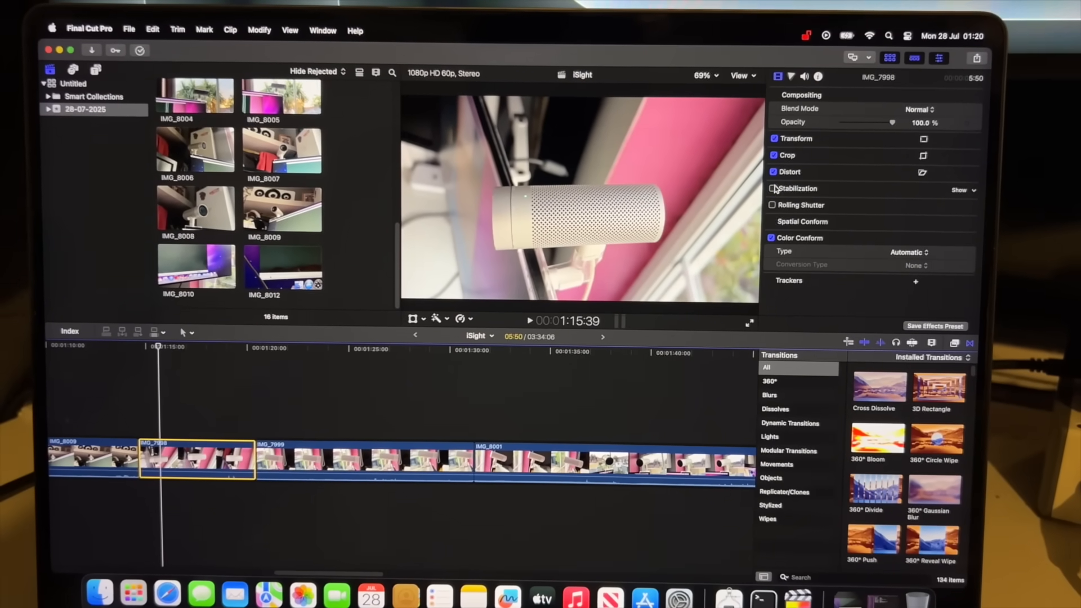
# - Tick the Stabilization checkbox for clip IMG_7998 in the Video Inspector
pyautogui.click(772, 189)
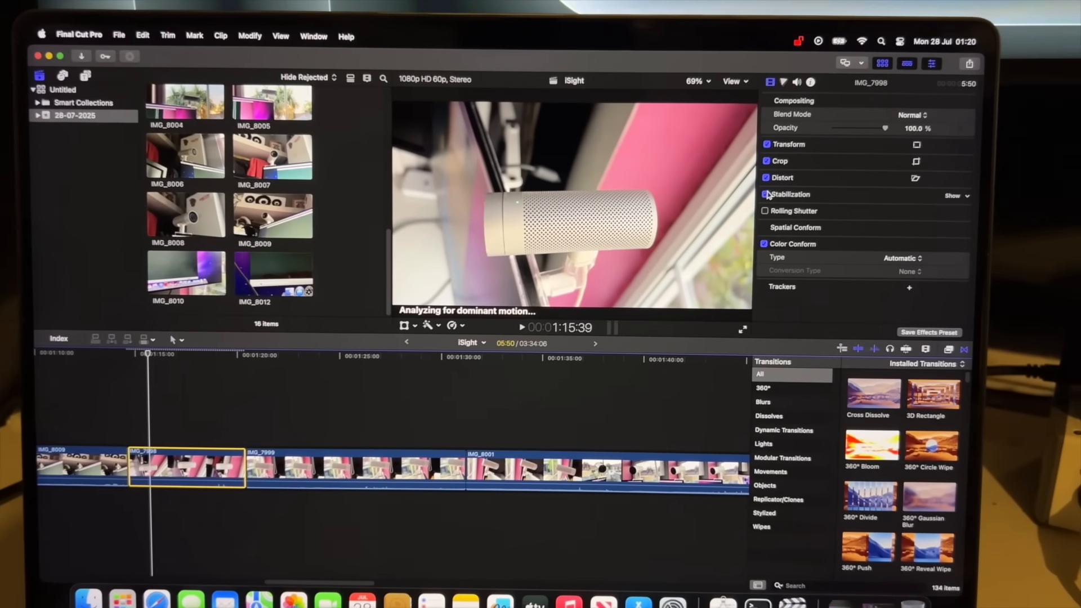
pyautogui.click(765, 194)
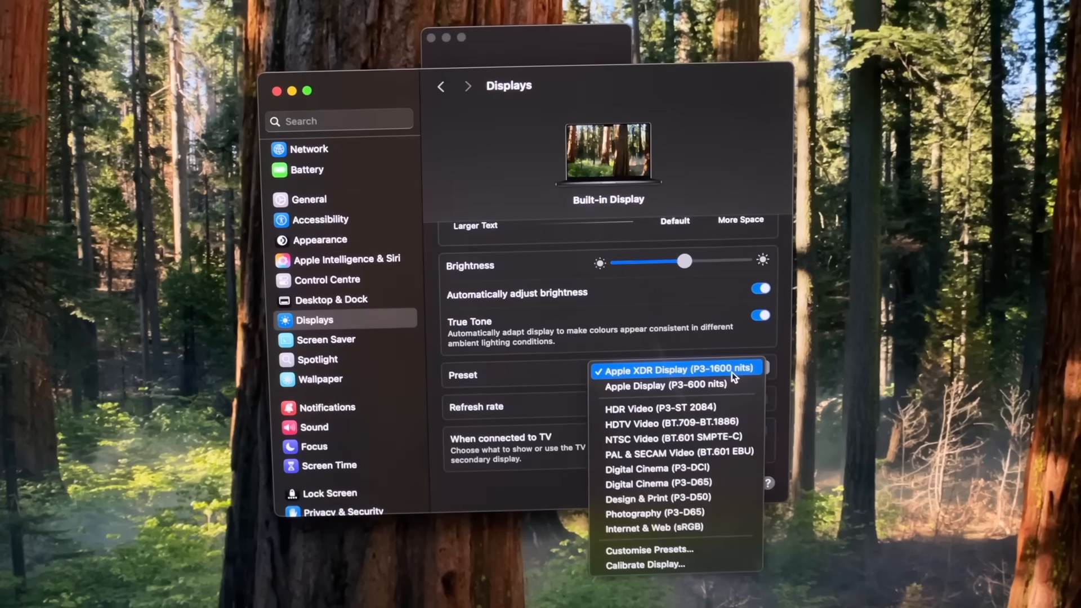
pyautogui.moveTo(724, 386)
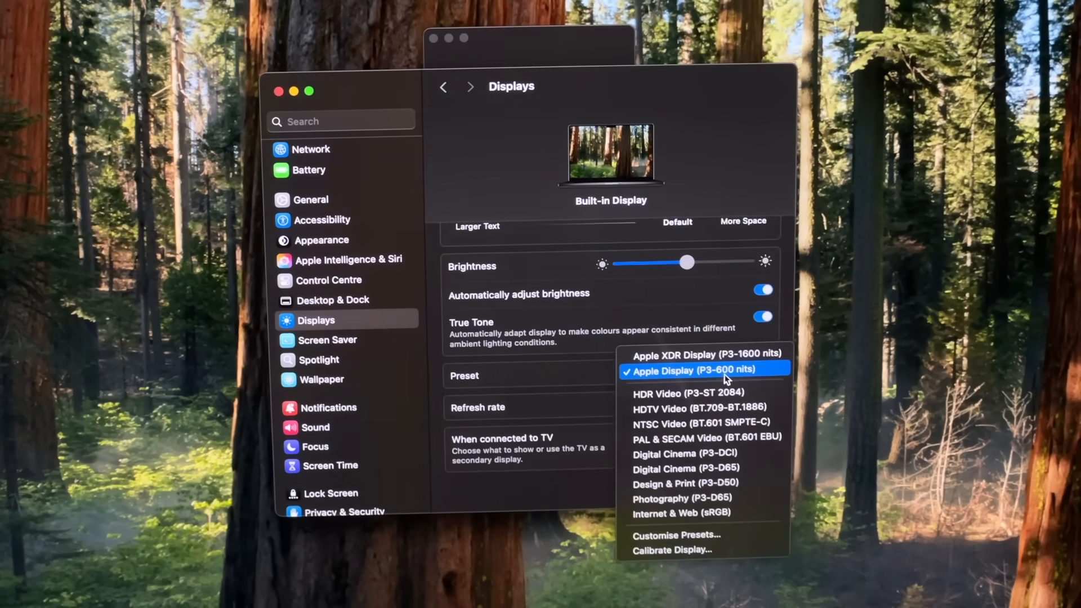
pyautogui.click(704, 353)
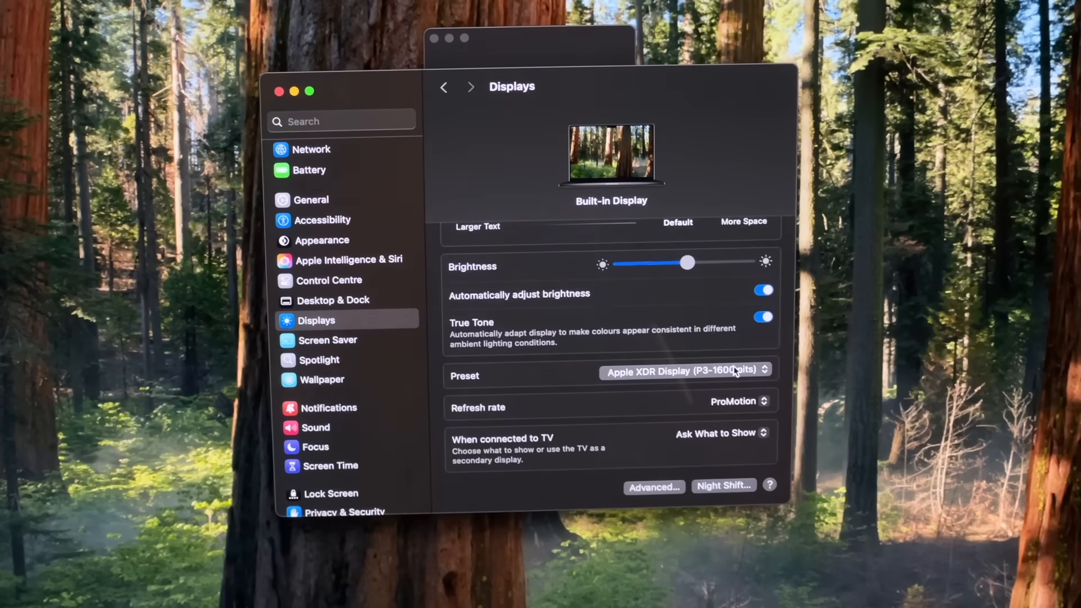
pyautogui.click(683, 371)
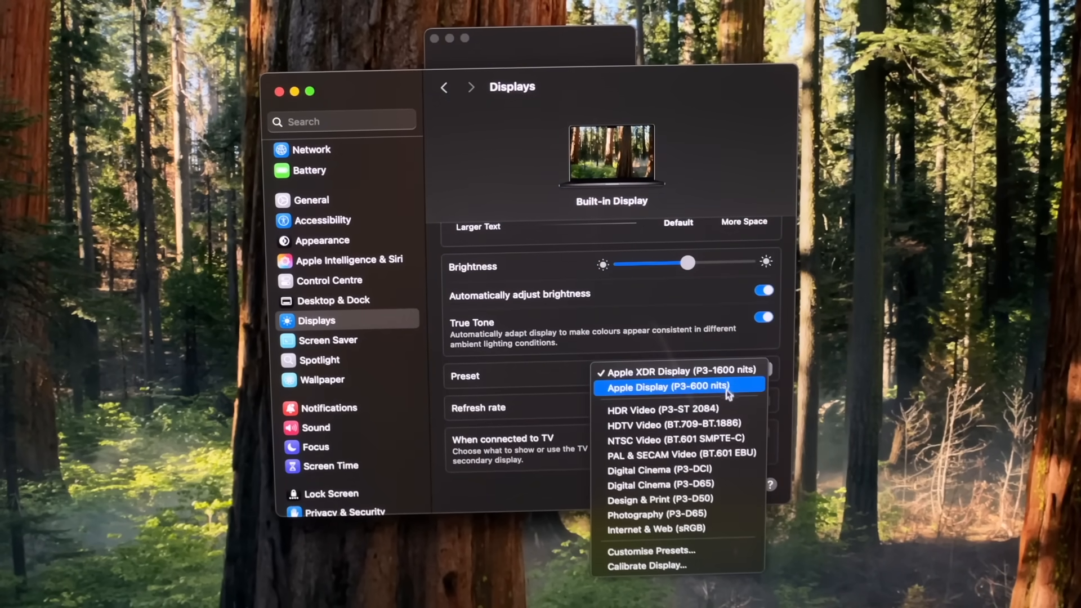
pyautogui.moveTo(676, 409)
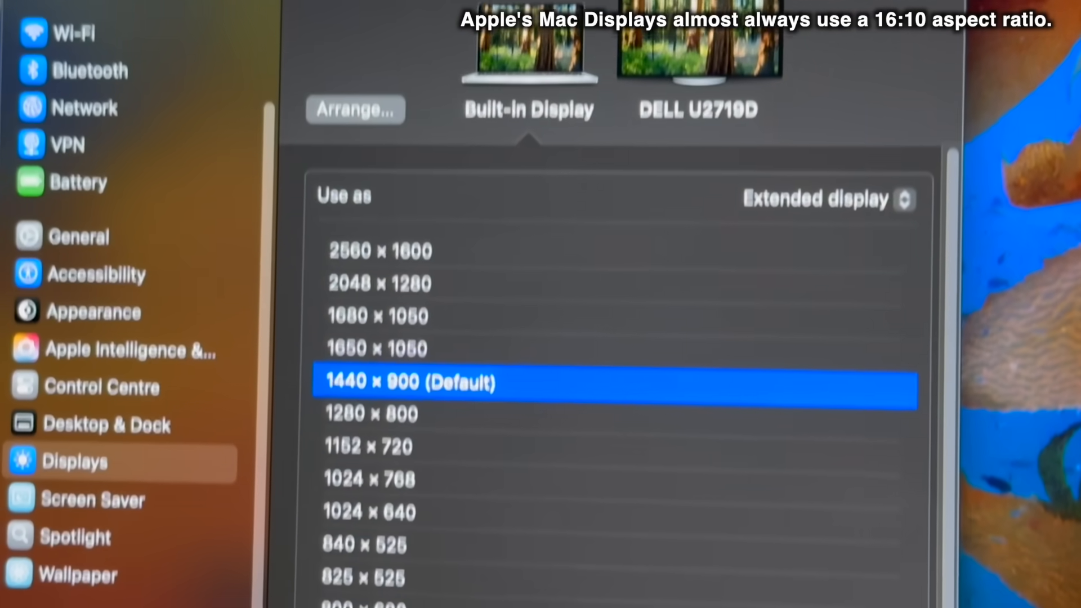
pyautogui.scroll(-3)
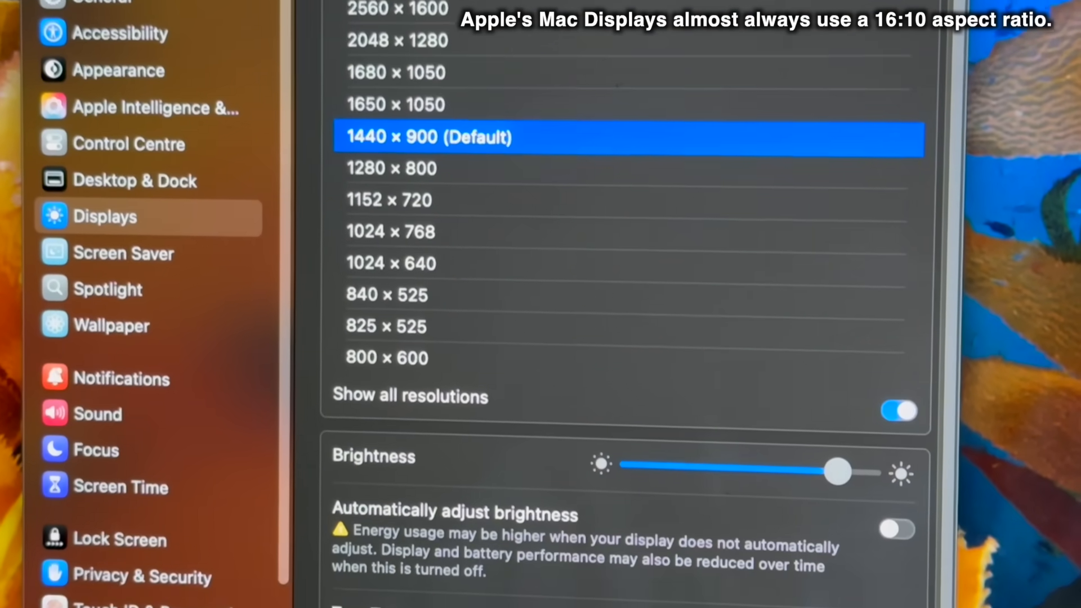
pyautogui.scroll(-3)
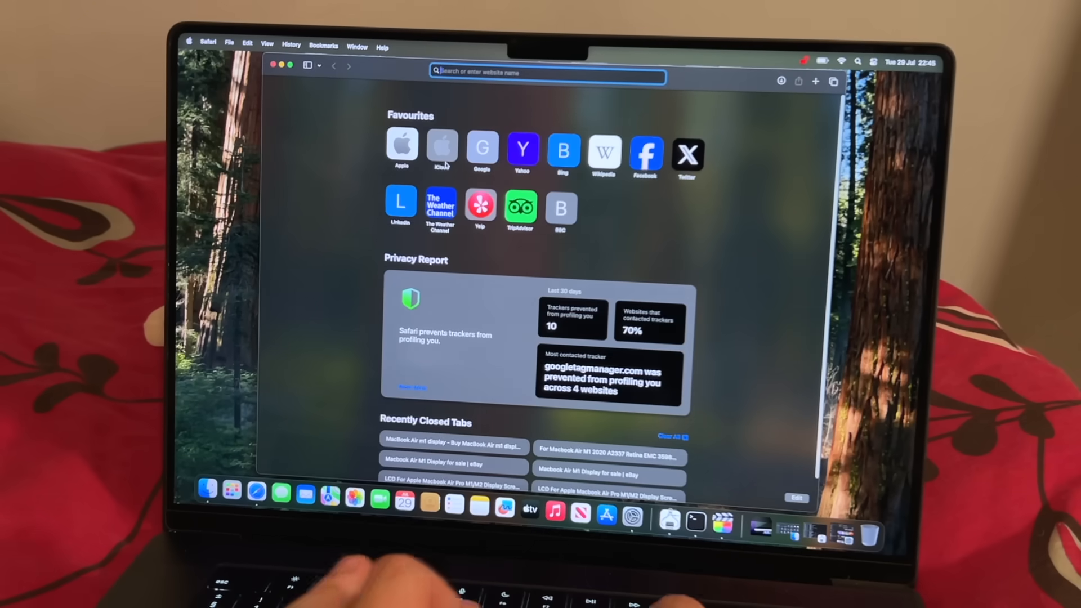
# - Go to youtube.com, search "whats on your screen?", and scroll through the results
pyautogui.write('youtube.com')
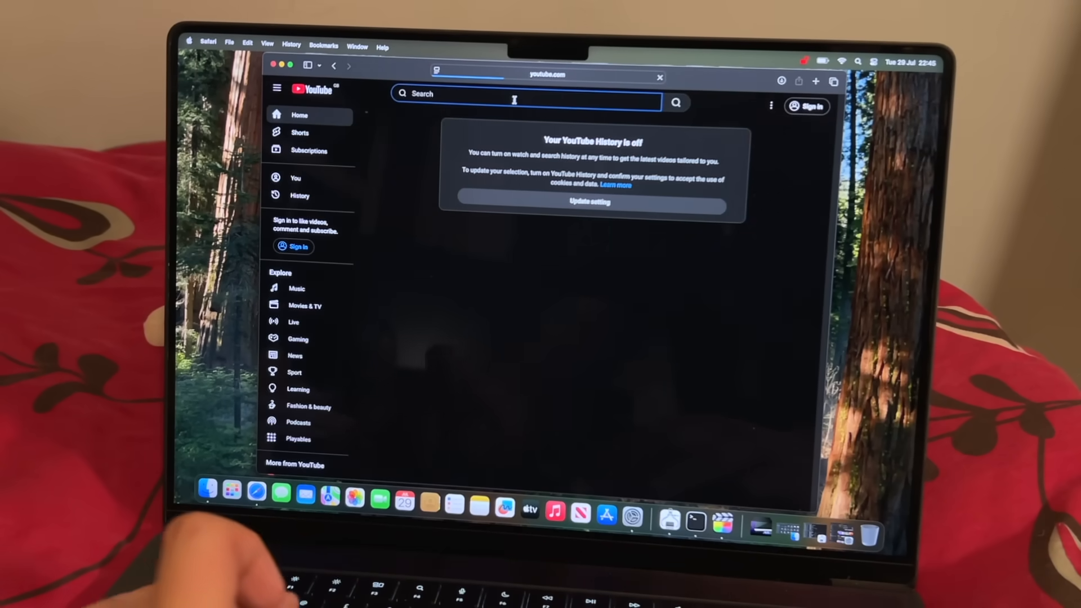
pyautogui.write('whats on your screen?')
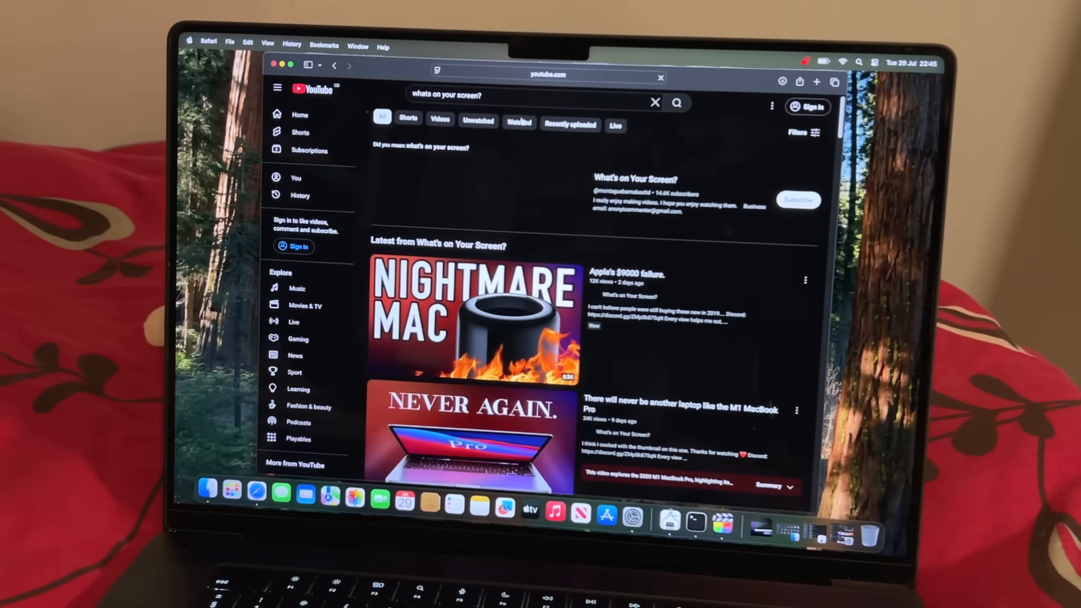
pyautogui.scroll(-3)
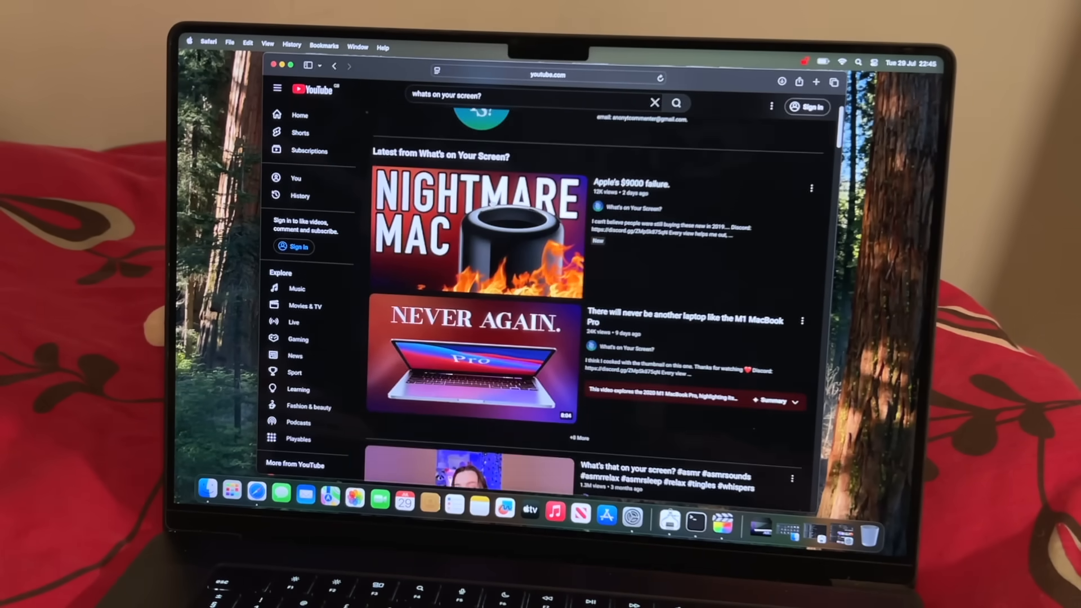